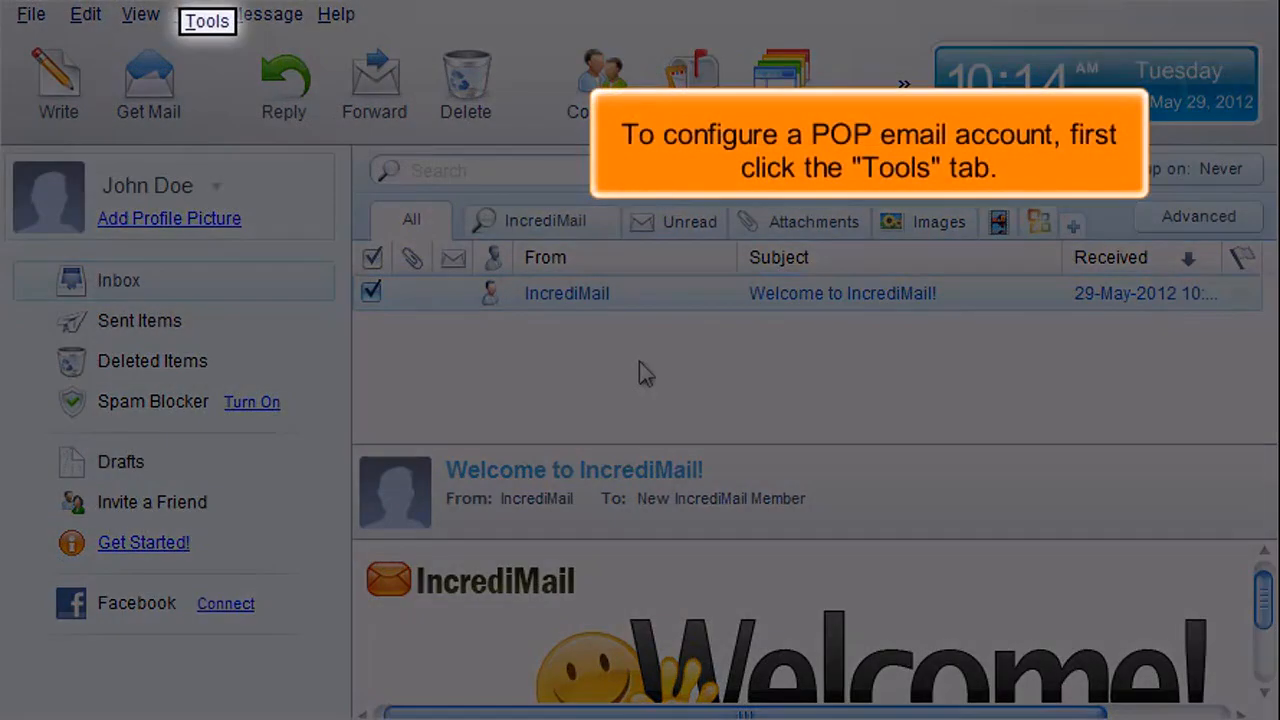
# - Open the Mail Accounts dialog from the Tools menu, showing an empty account list
pyautogui.click(196, 14)
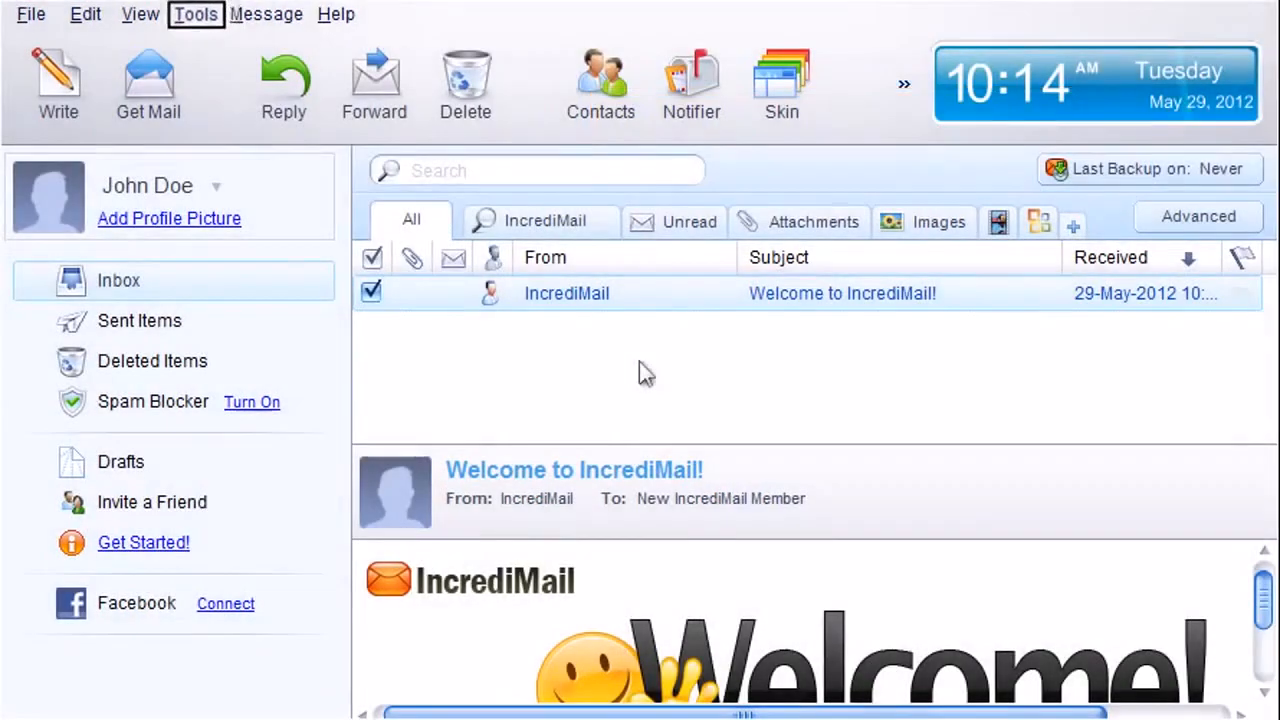
pyautogui.click(196, 14)
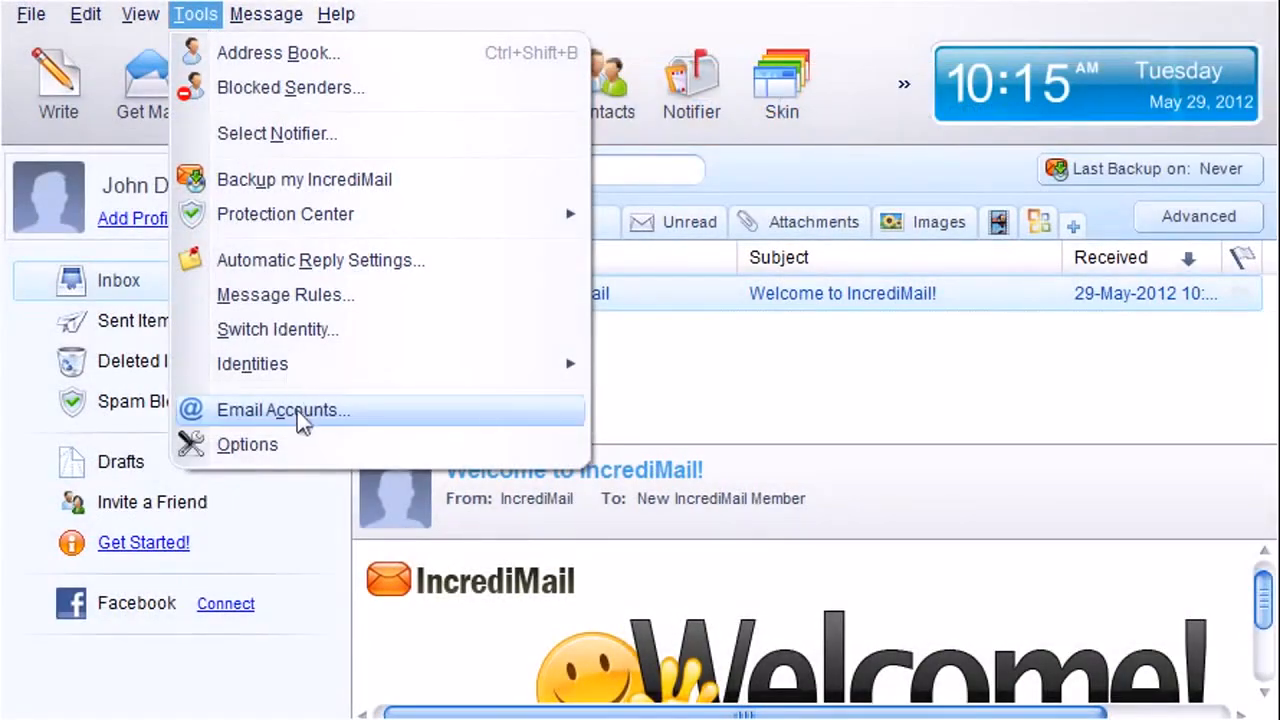
pyautogui.click(284, 410)
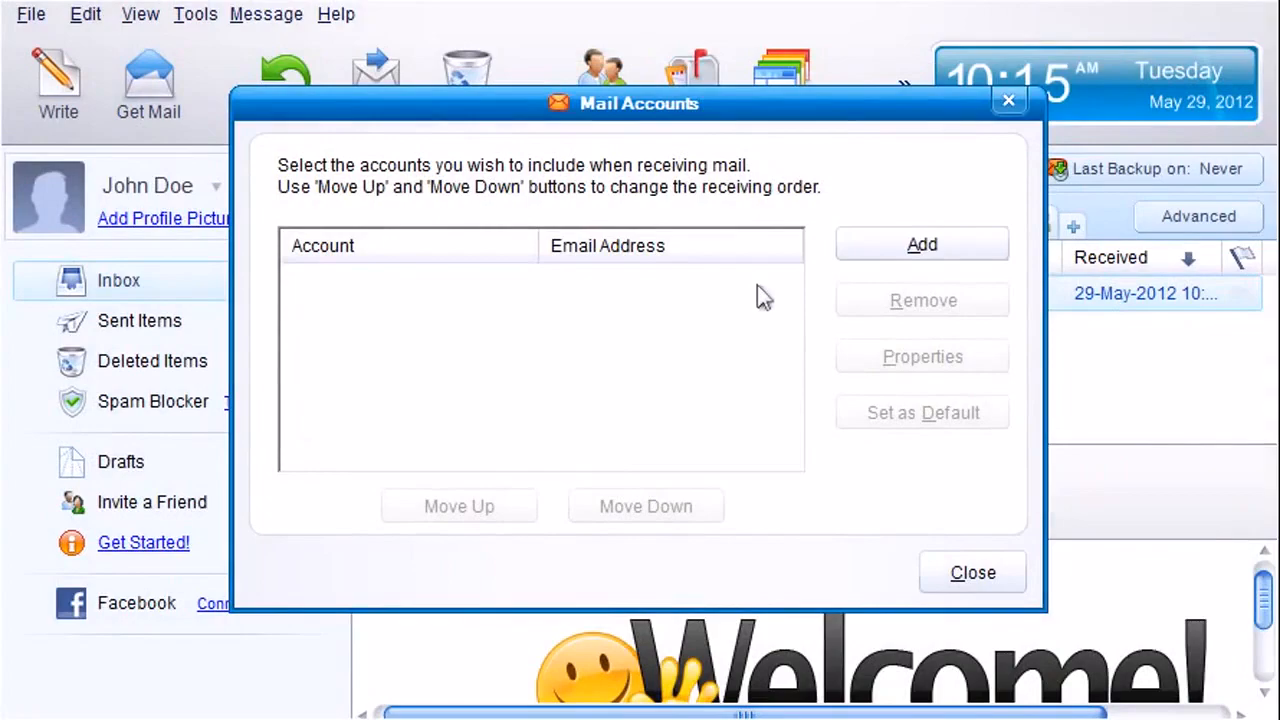
# - Add a new account, configuring settings manually with Other as the account type
pyautogui.click(920, 244)
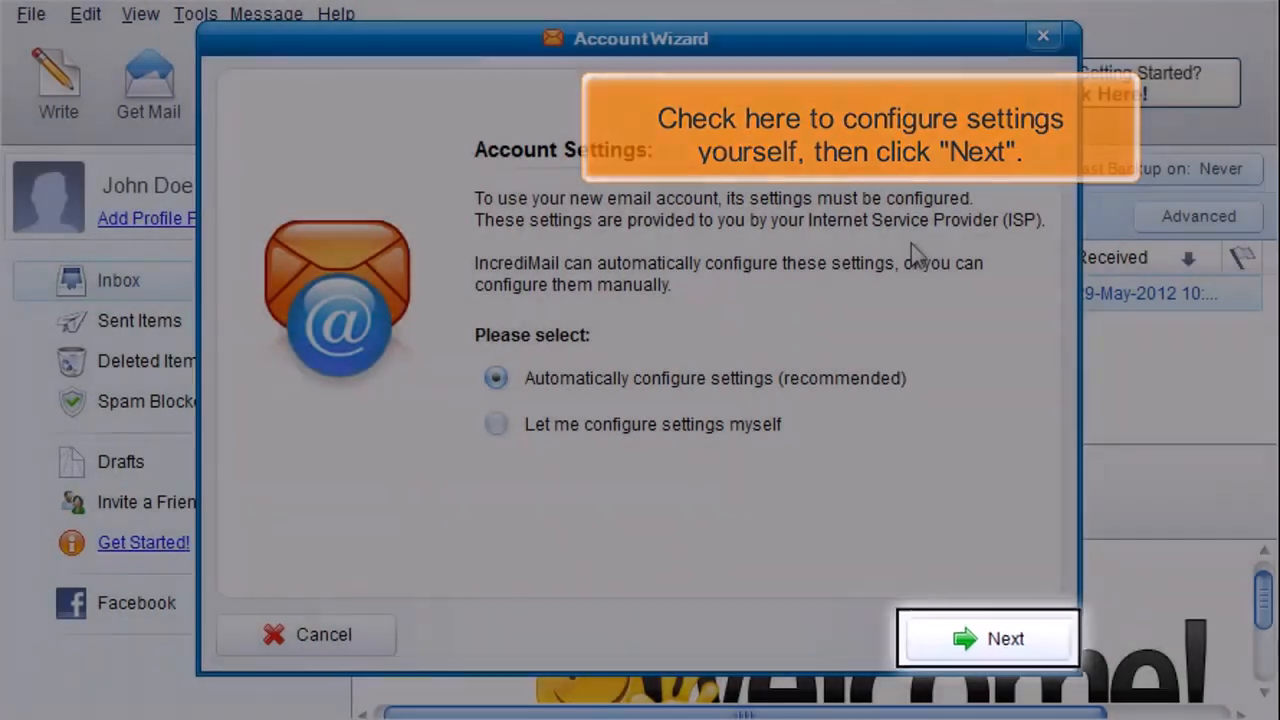
pyautogui.click(496, 424)
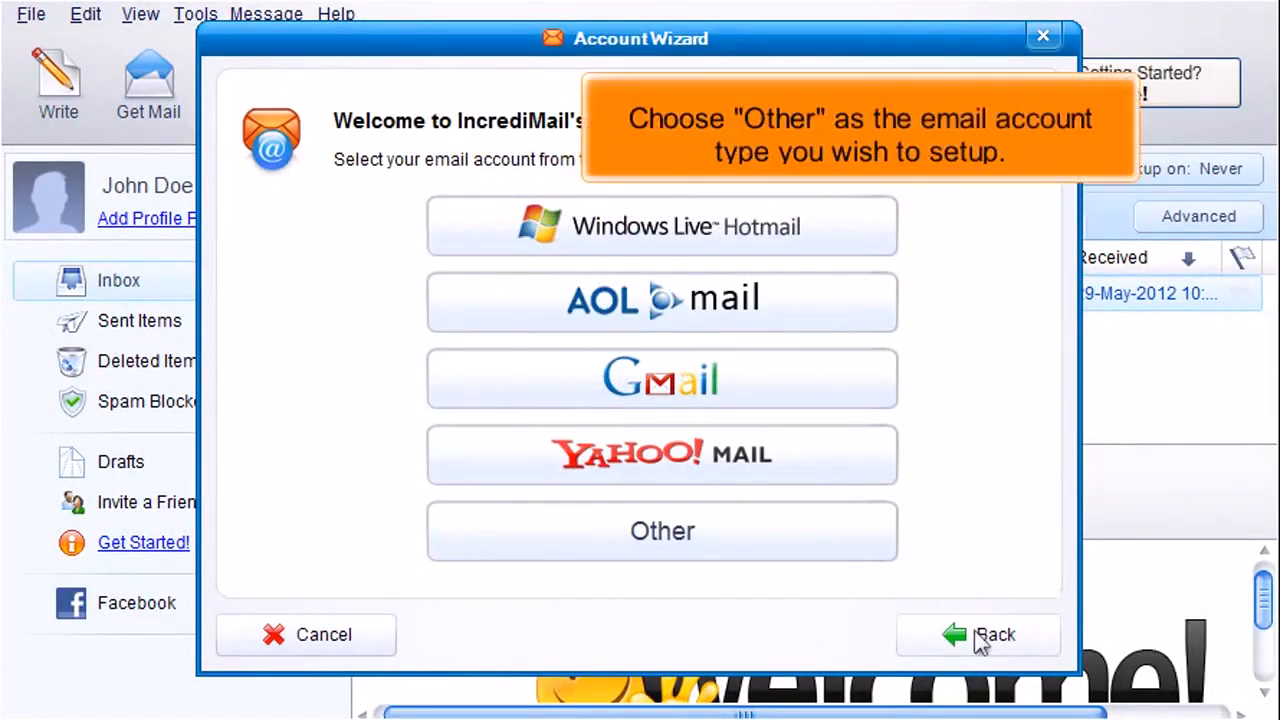
pyautogui.click(662, 530)
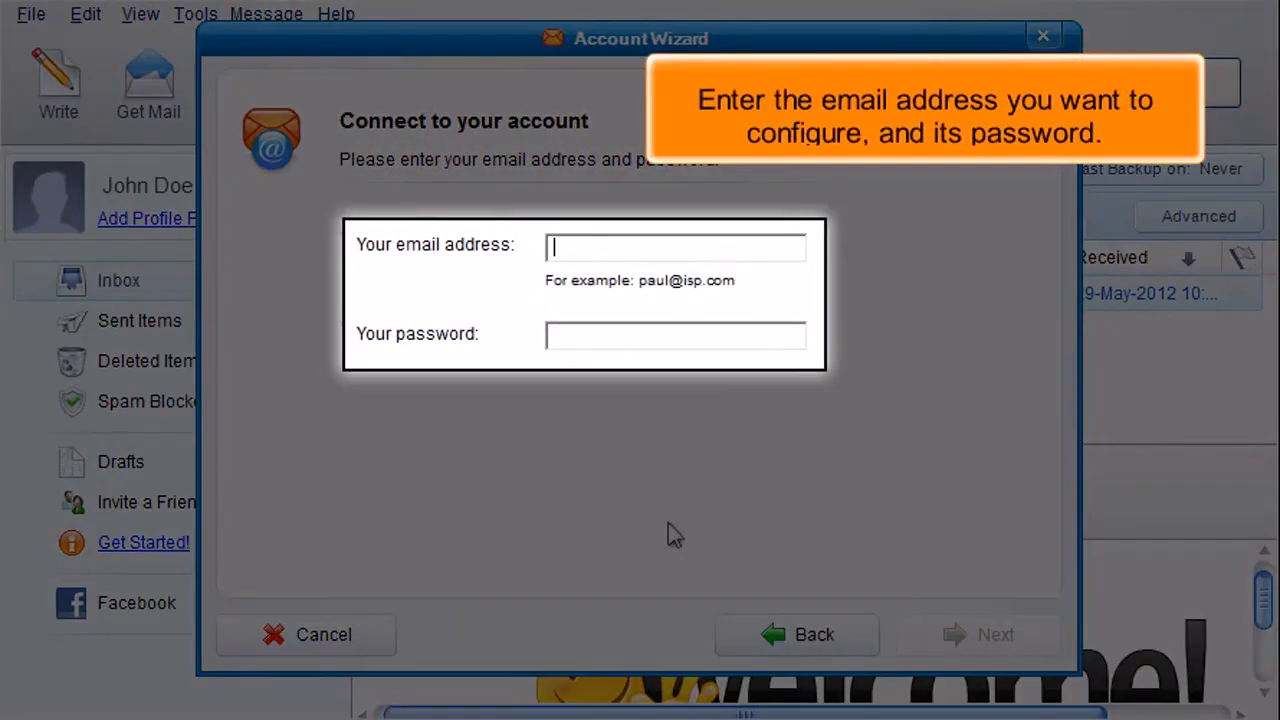
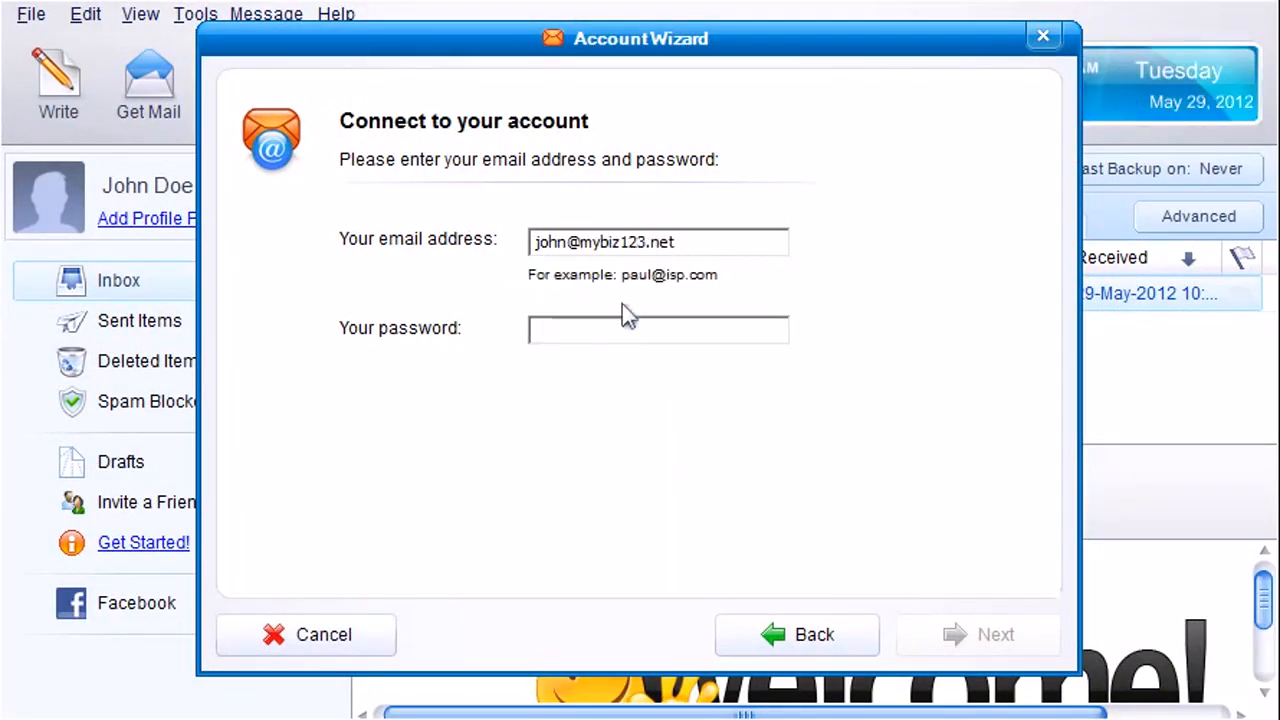
pyautogui.write('********')
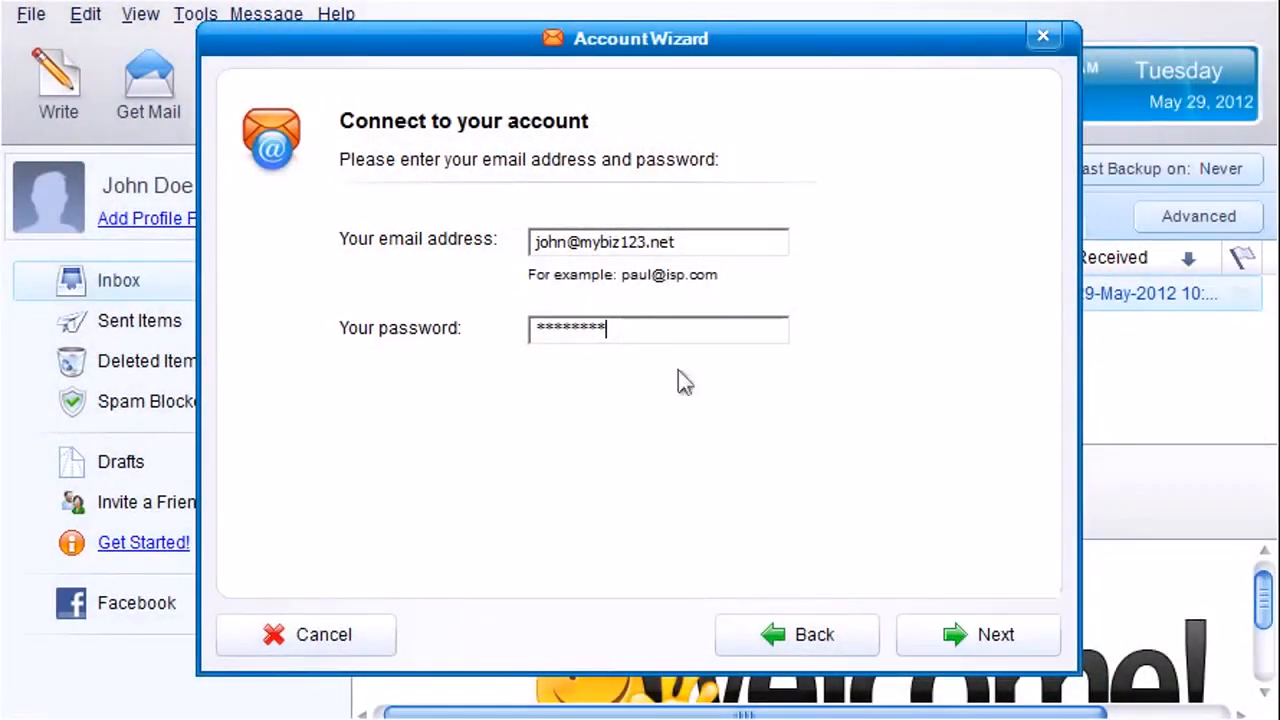
pyautogui.click(996, 634)
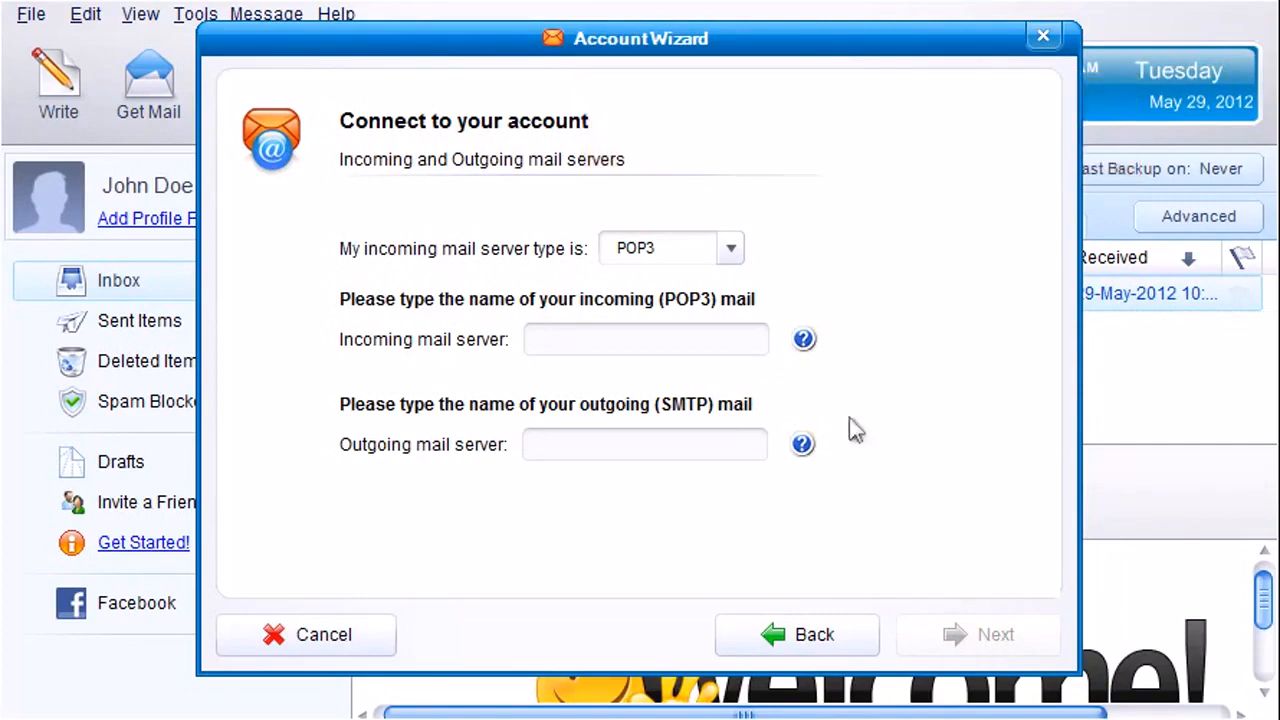
# - Set server type POP3 with mail.mybiz123.net as incoming and outgoing server, creating the account
pyautogui.click(730, 248)
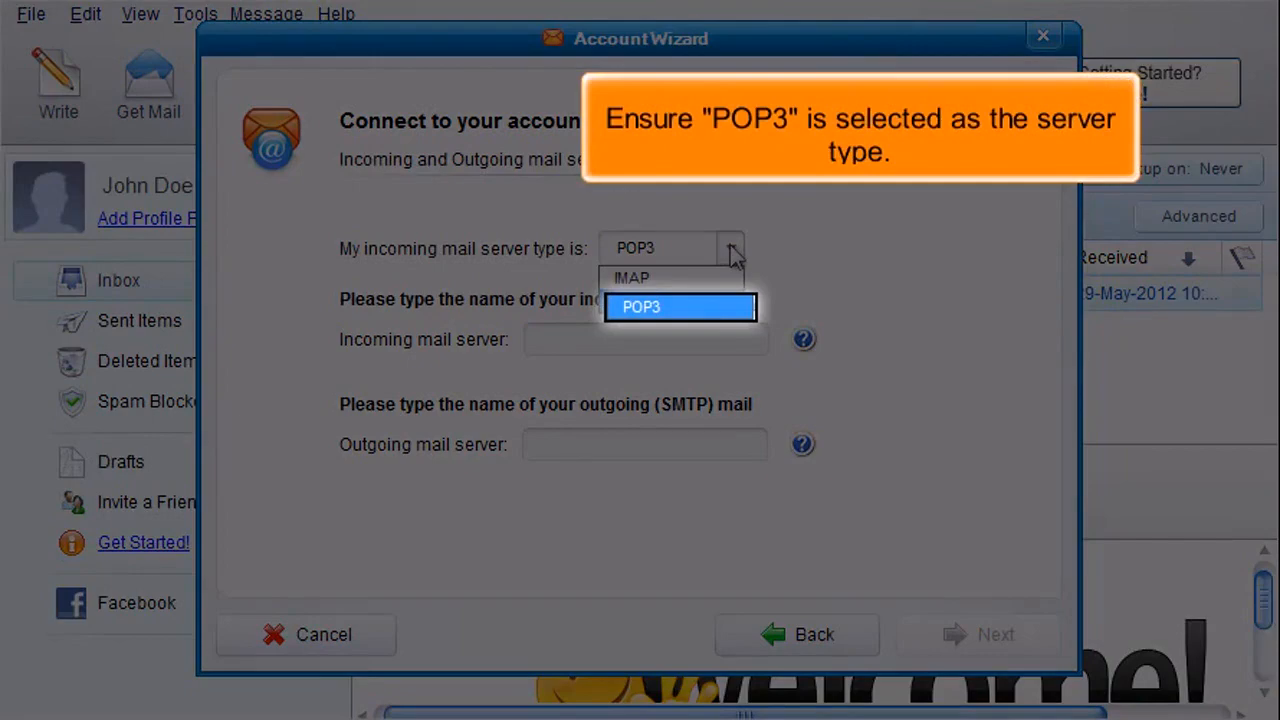
pyautogui.click(640, 308)
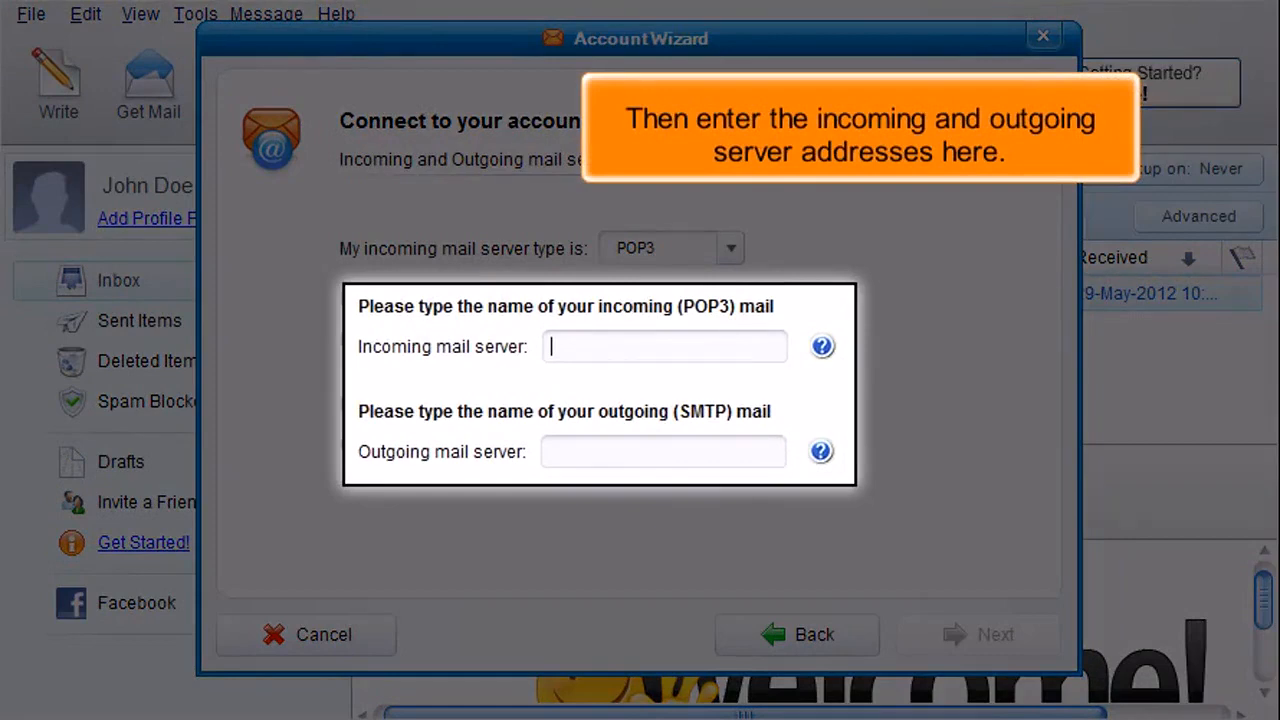
pyautogui.write('mail.mybiz123.net')
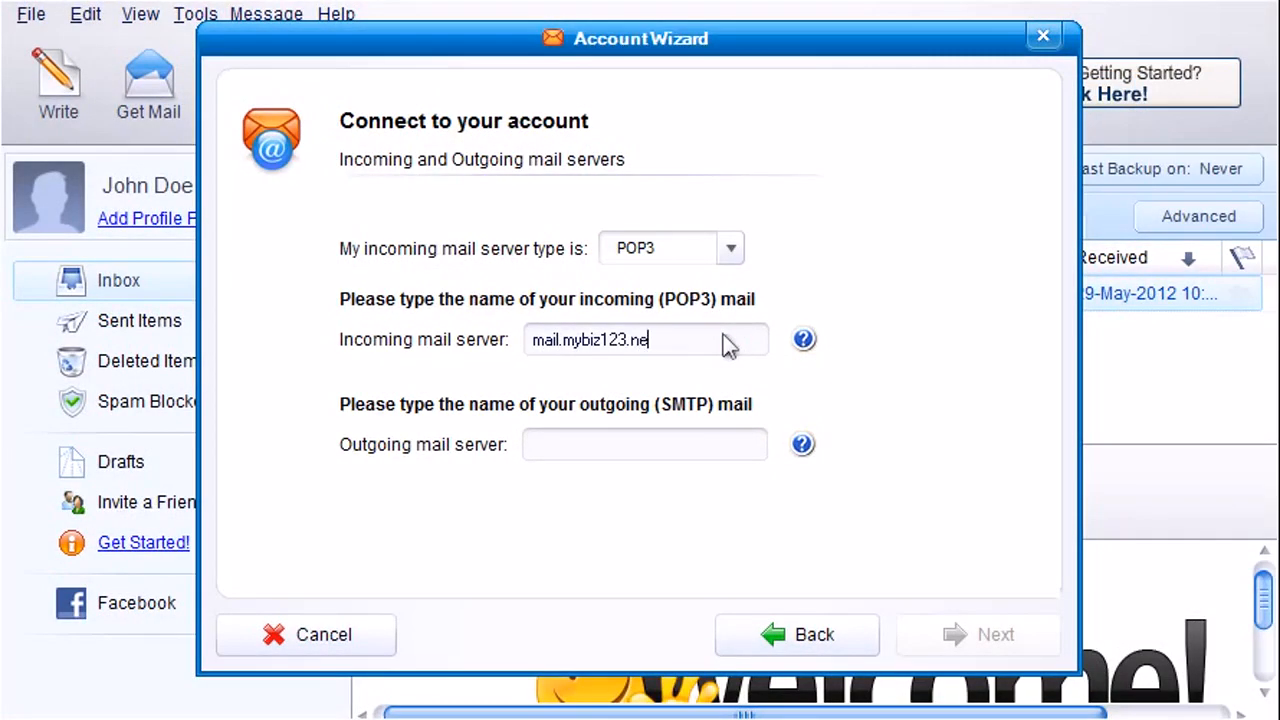
pyautogui.write('mail.mybiz123')
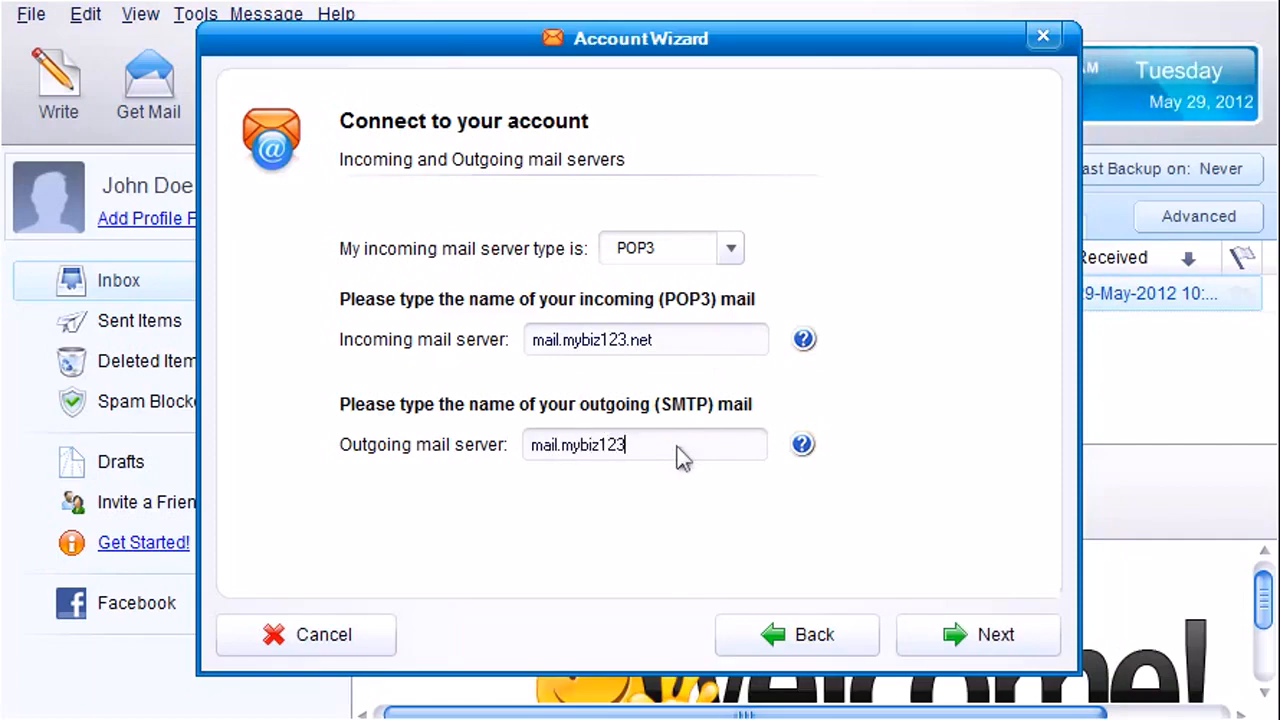
pyautogui.write('.net')
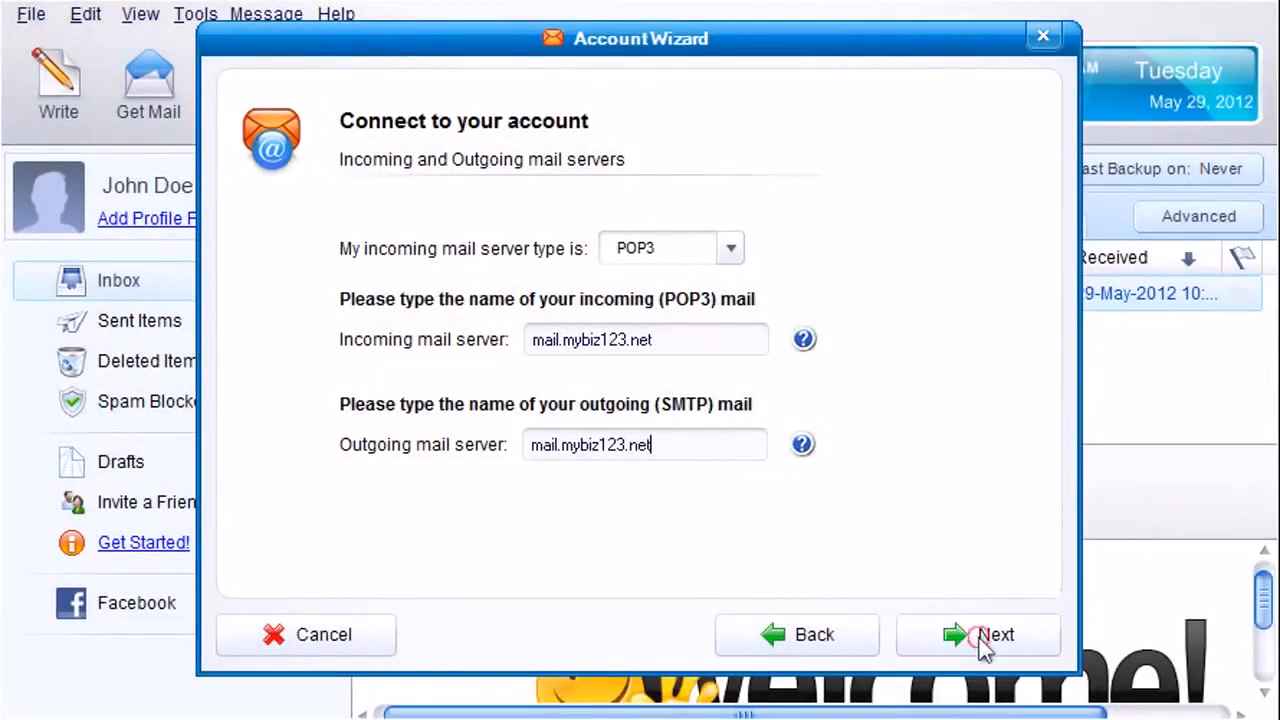
pyautogui.click(996, 634)
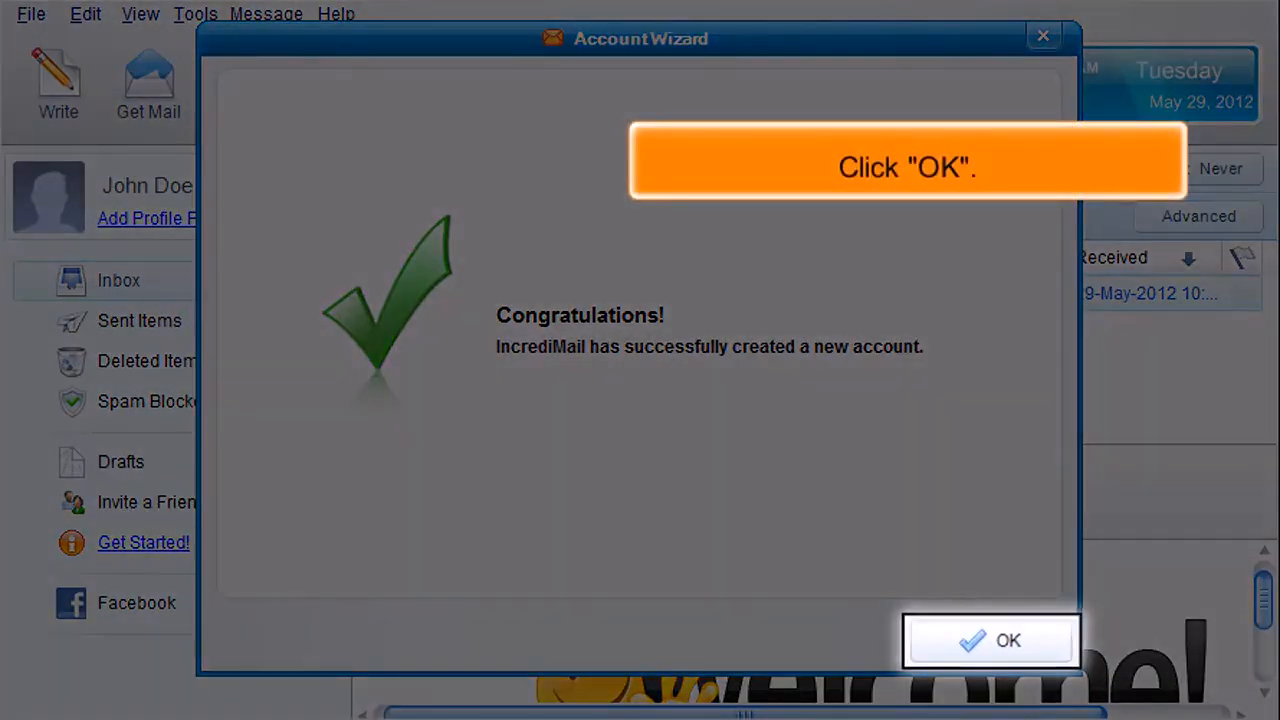
pyautogui.click(990, 640)
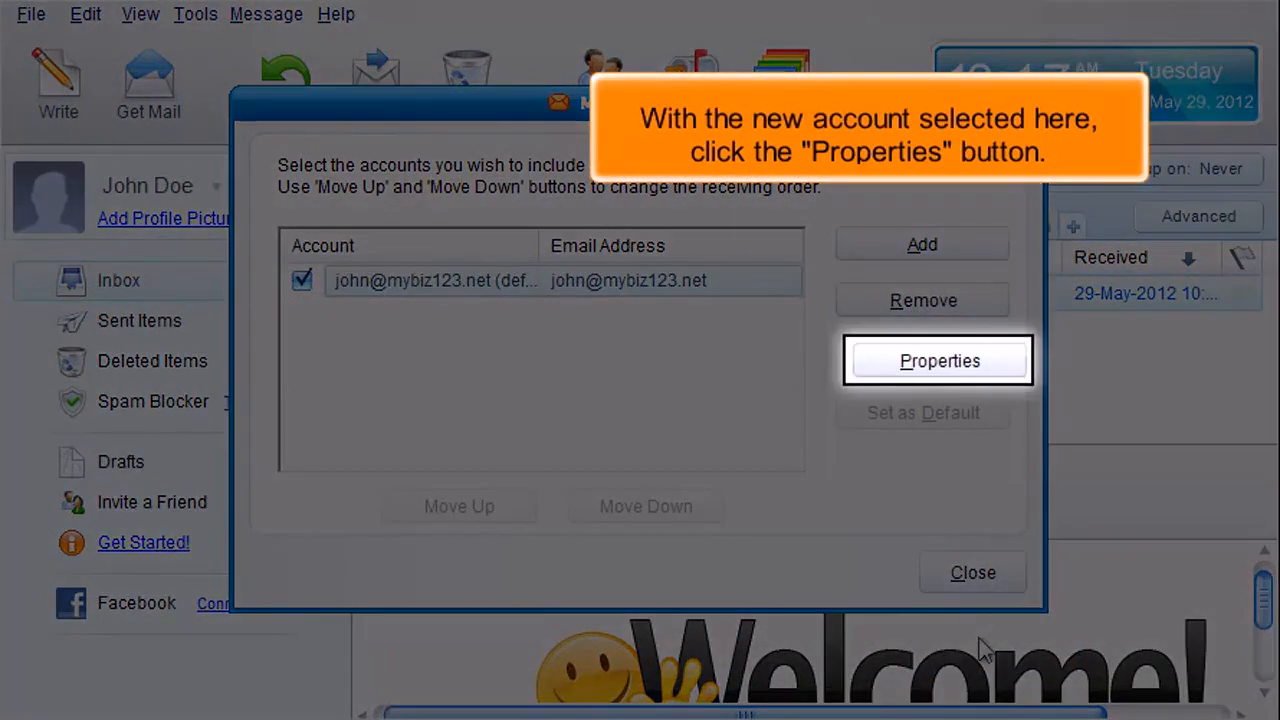
pyautogui.click(938, 360)
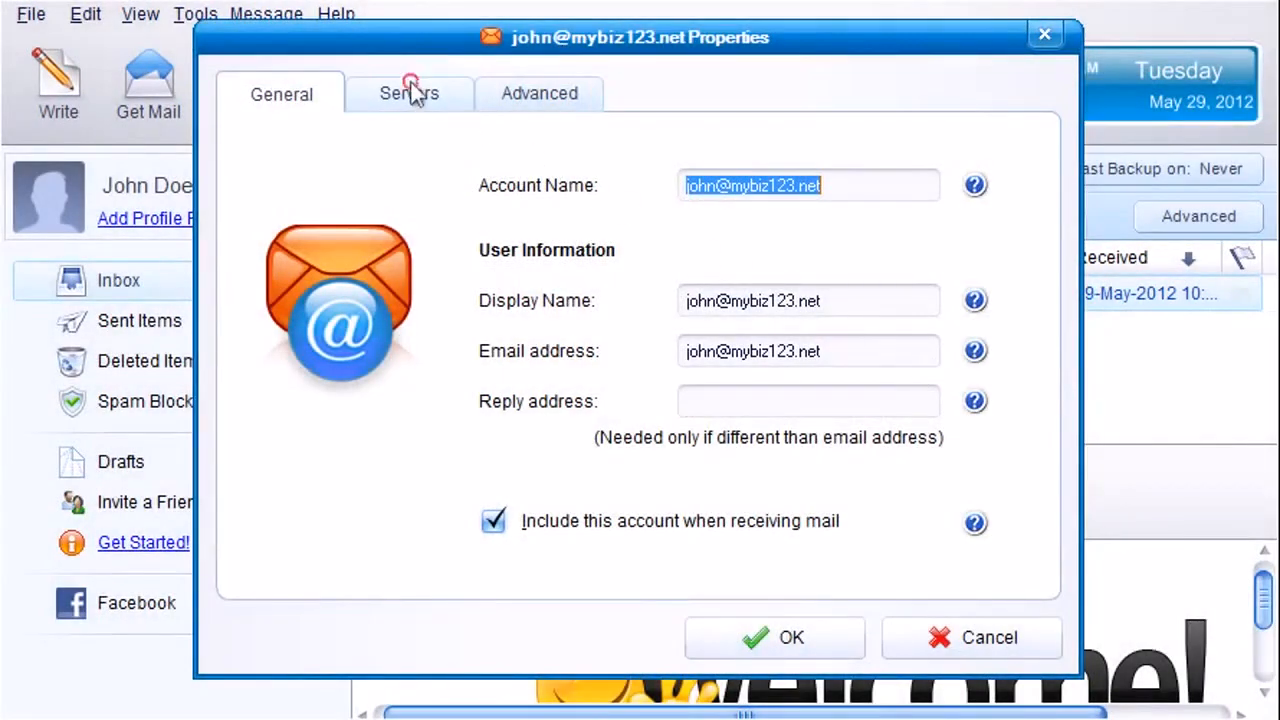
# - On the Servers tab, enable 'My server requires authentication' and open More Settings
pyautogui.click(408, 94)
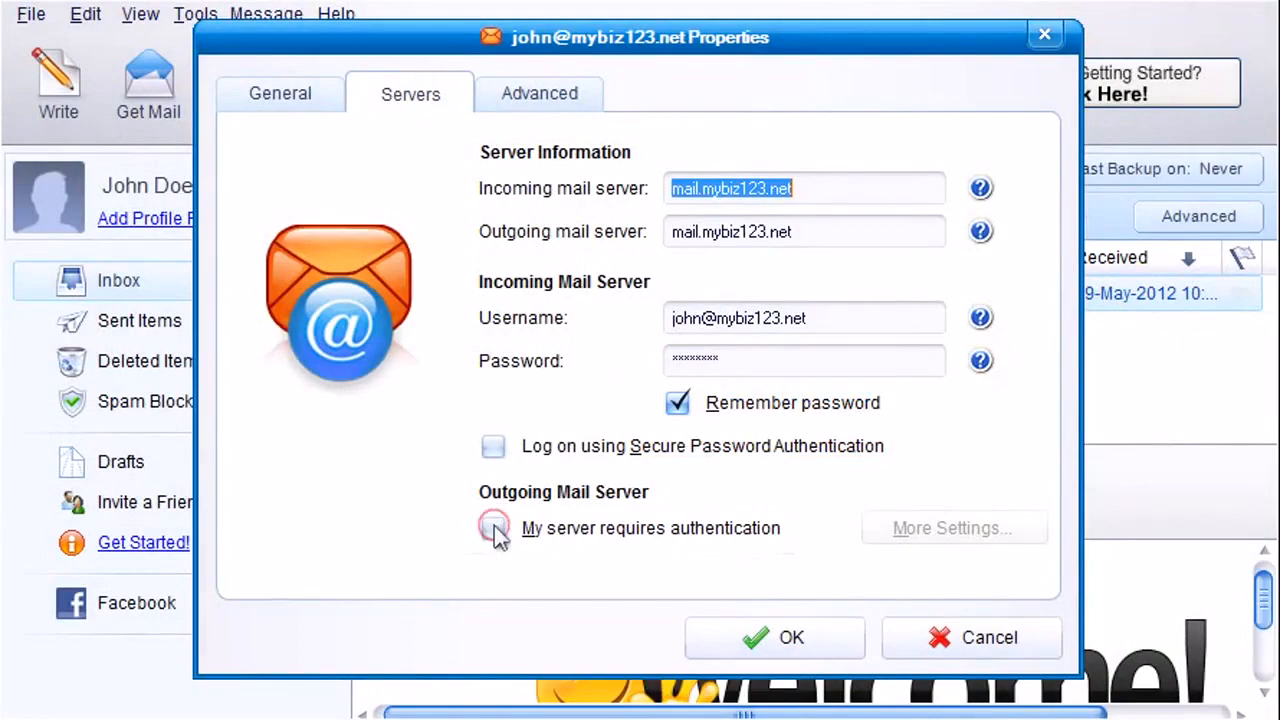
pyautogui.click(492, 528)
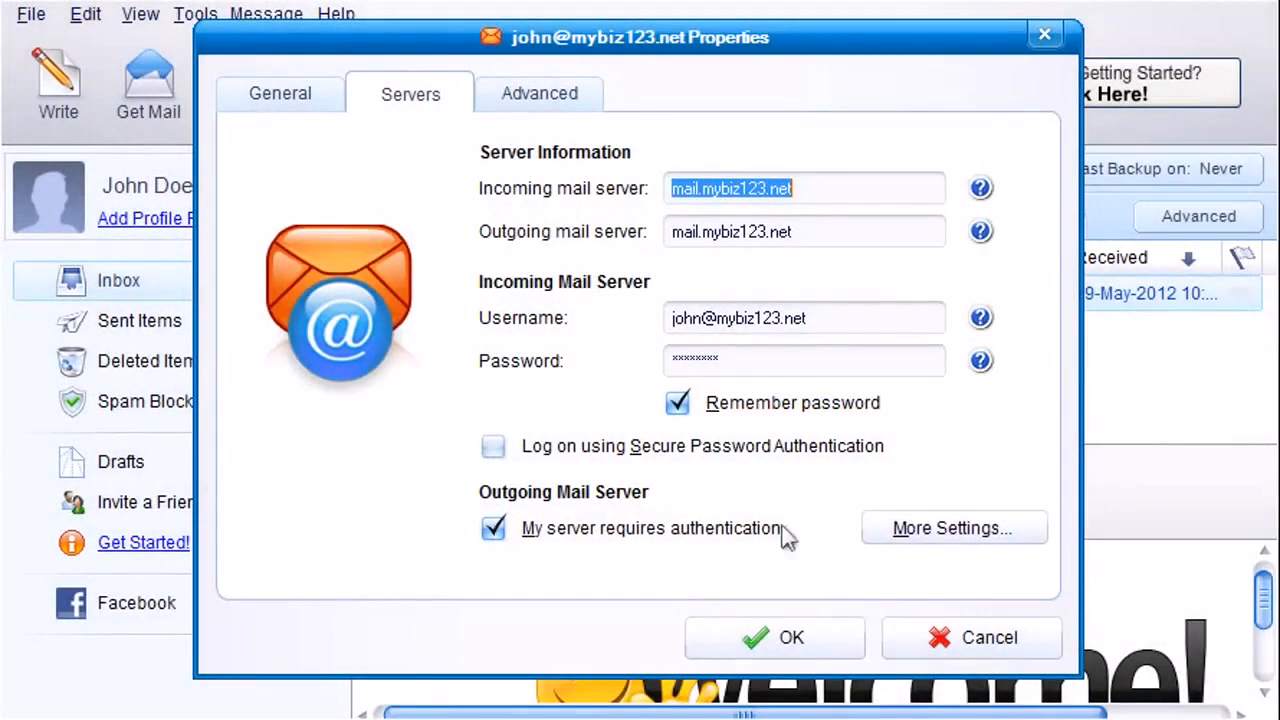
pyautogui.click(952, 528)
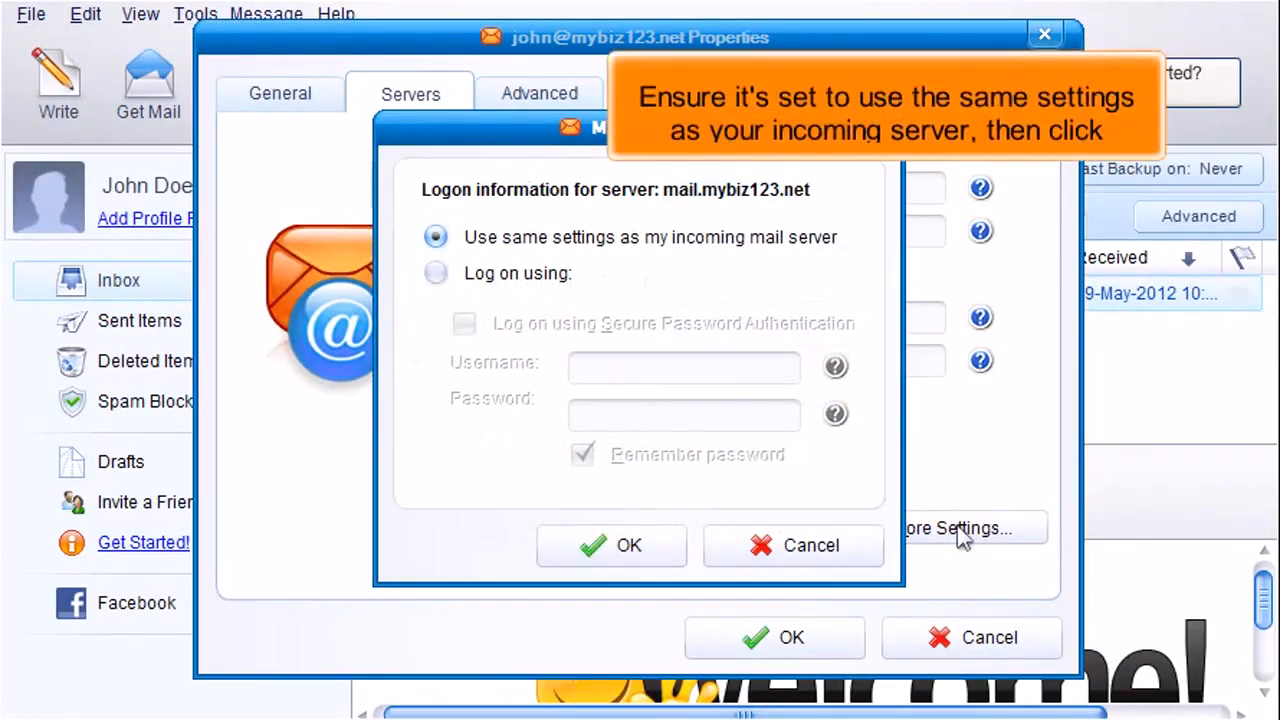
# - Confirm 'Use same settings as my incoming mail server' for the outgoing logon
pyautogui.click(436, 236)
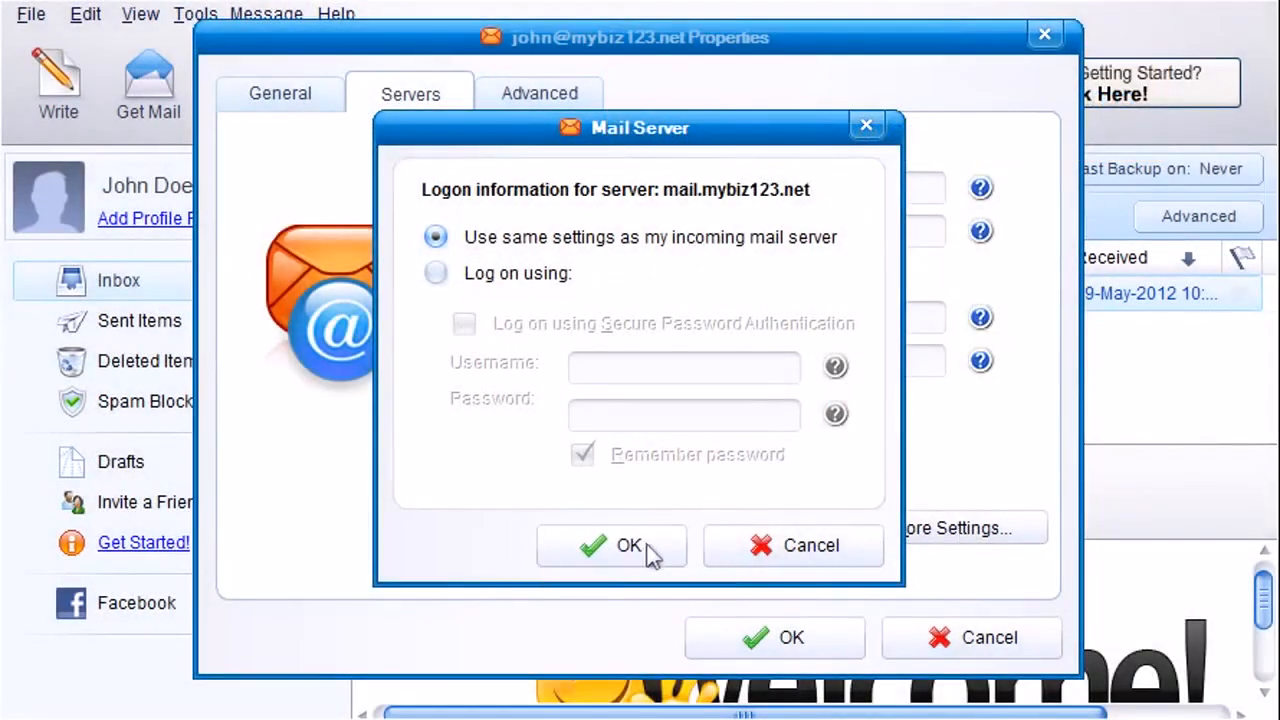
pyautogui.click(612, 544)
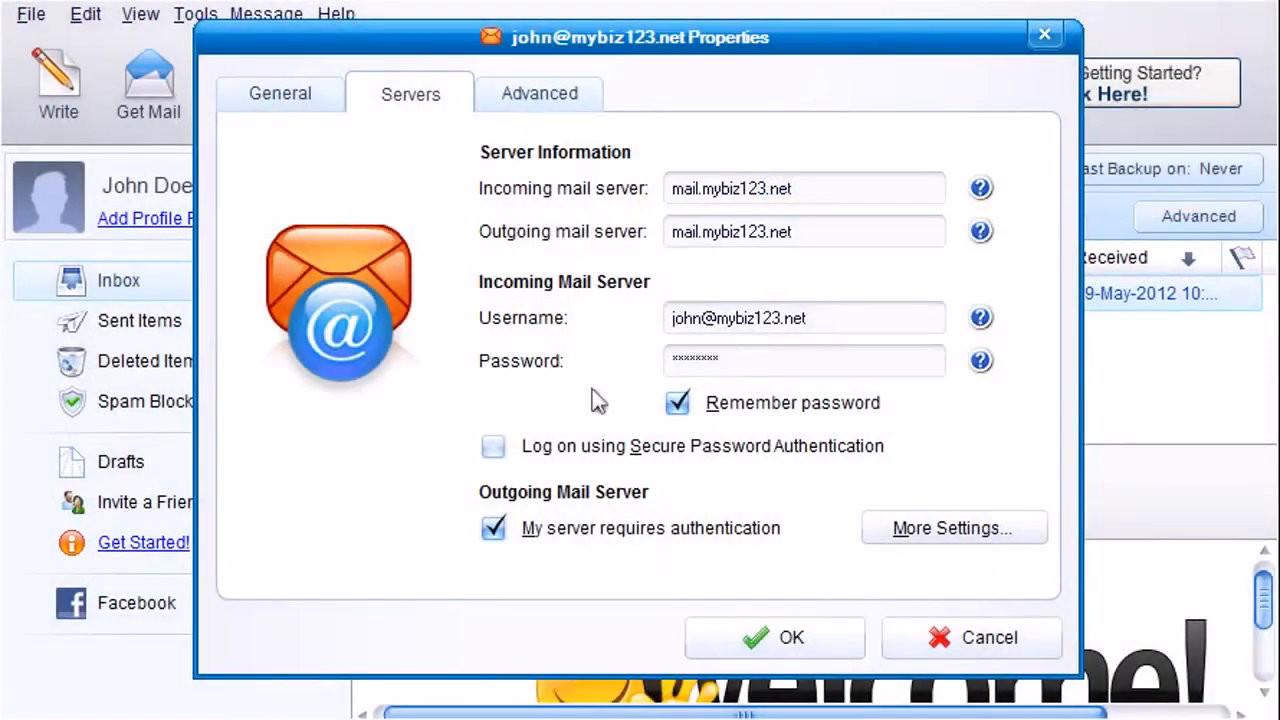
# - Review the Advanced tab, save the account properties and close Mail Accounts
pyautogui.click(540, 94)
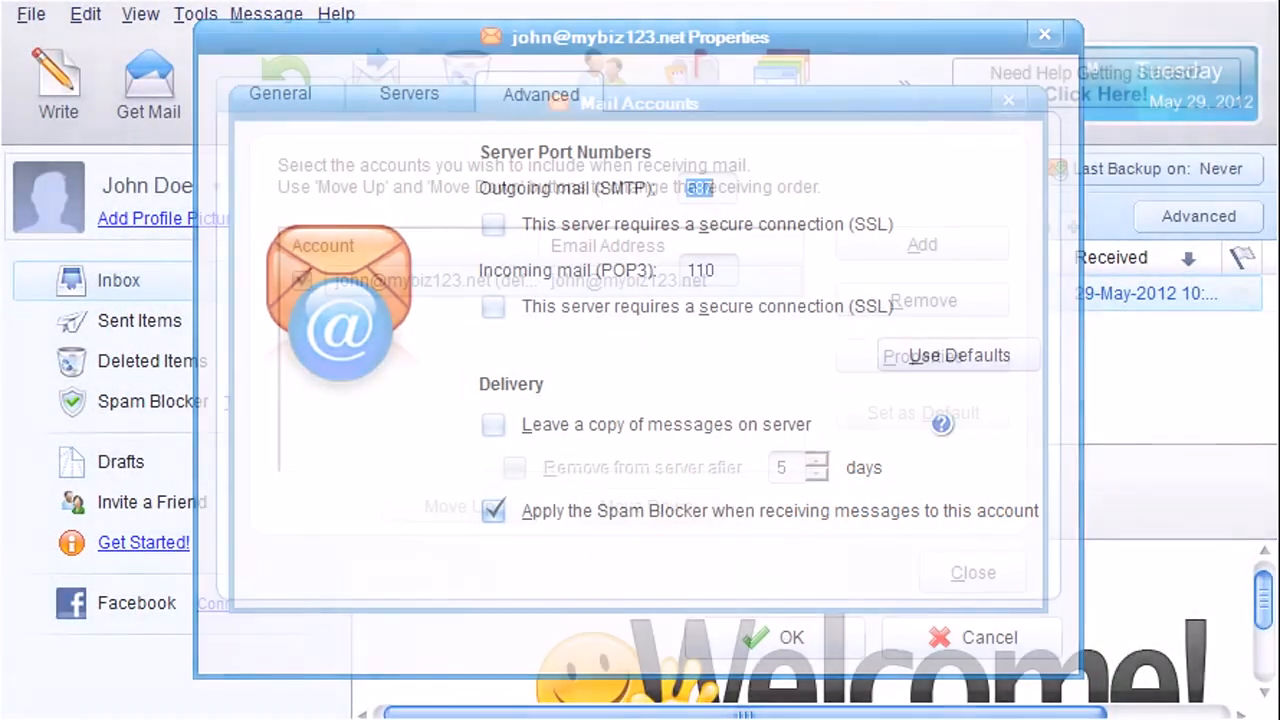
pyautogui.click(792, 636)
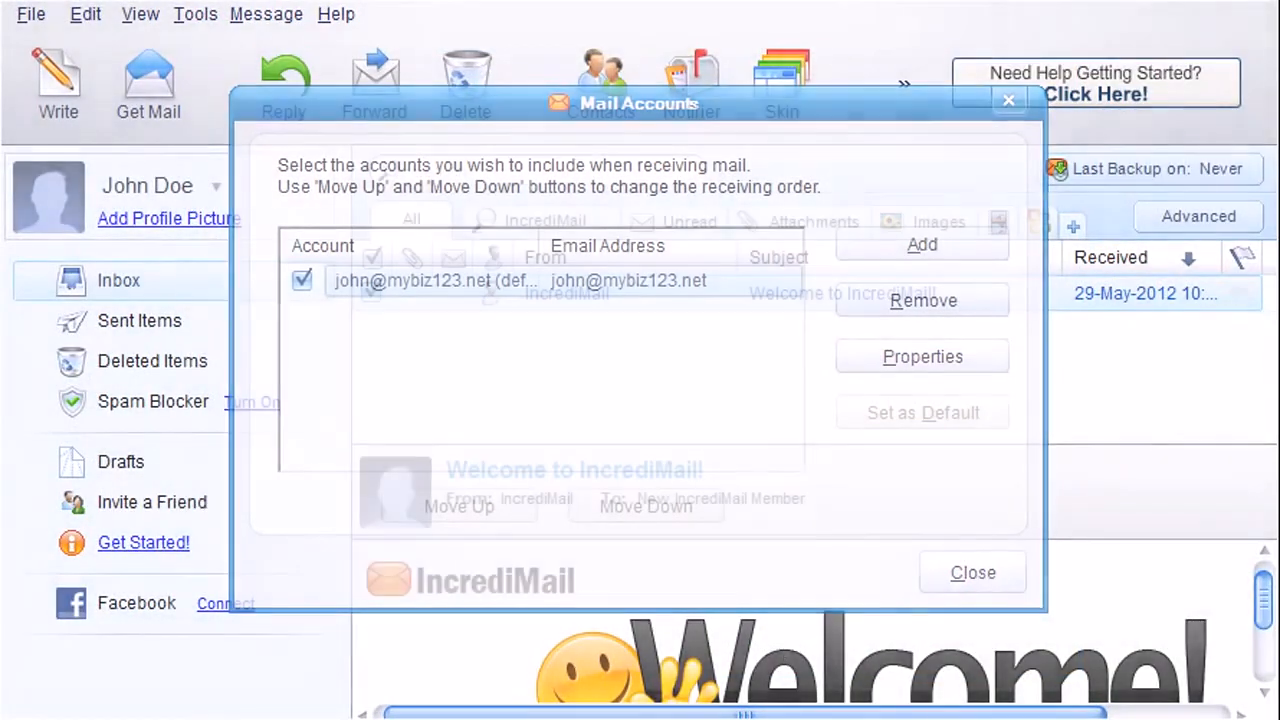
pyautogui.click(972, 572)
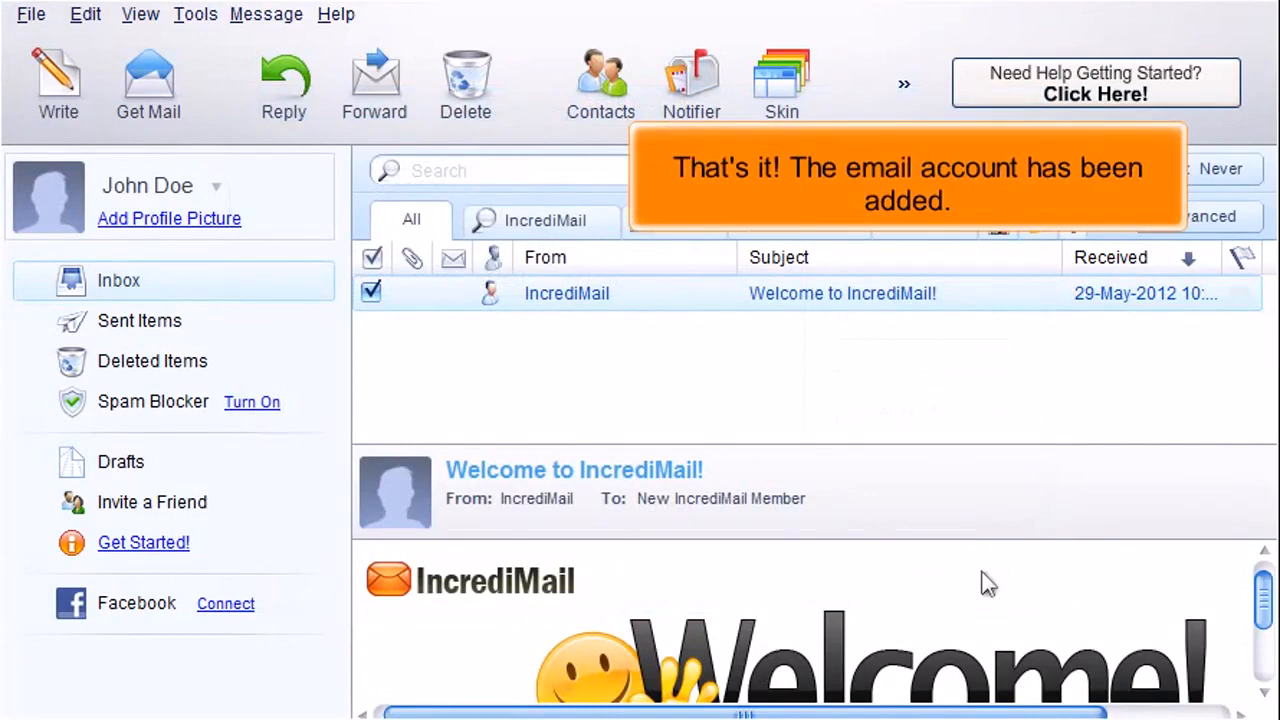